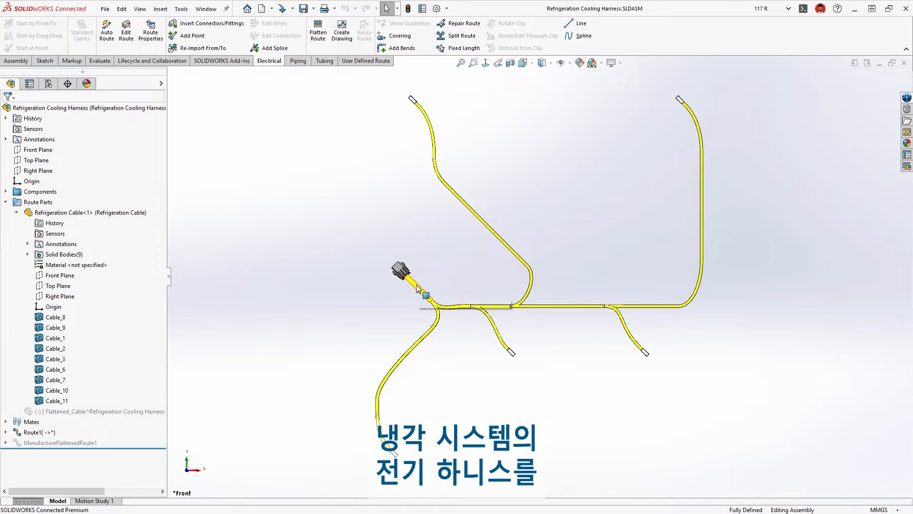
Review segment 11's wire list and cross-section in Electrical Attributes, then dismiss the view
left_click(126, 30)
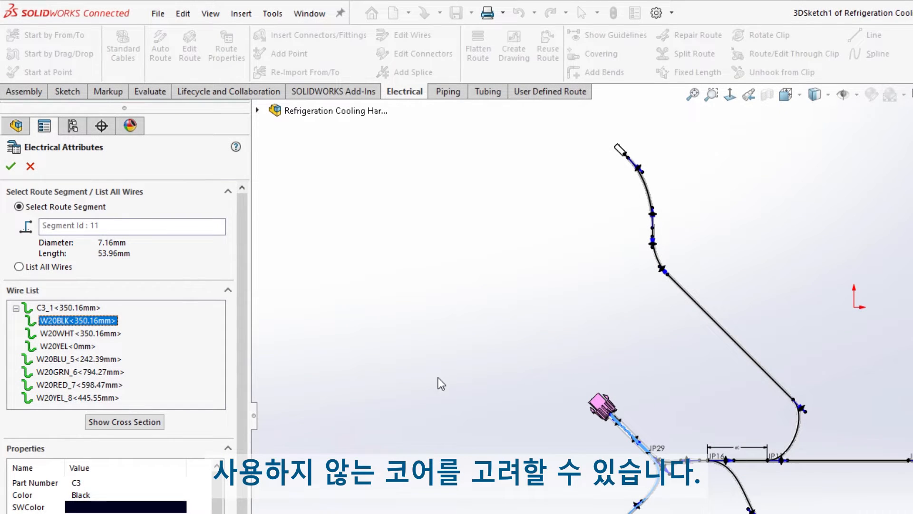
left_click(106, 356)
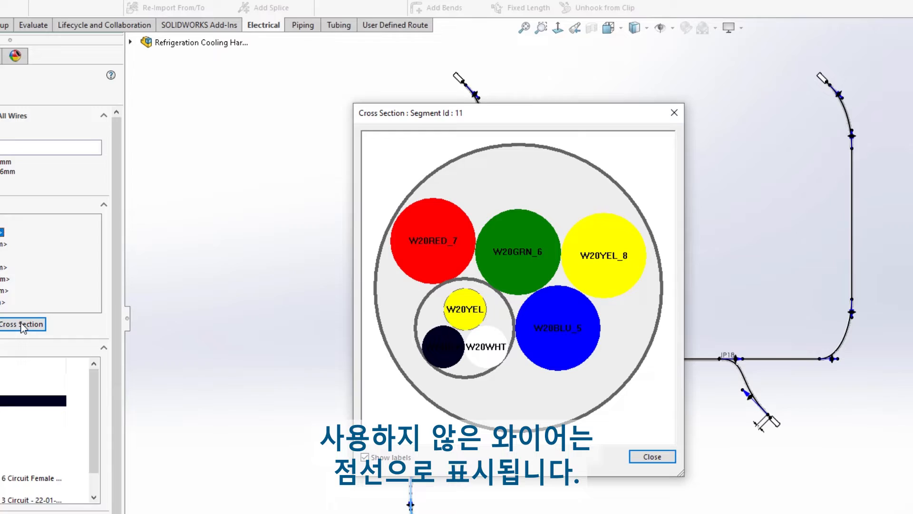
left_click(651, 456)
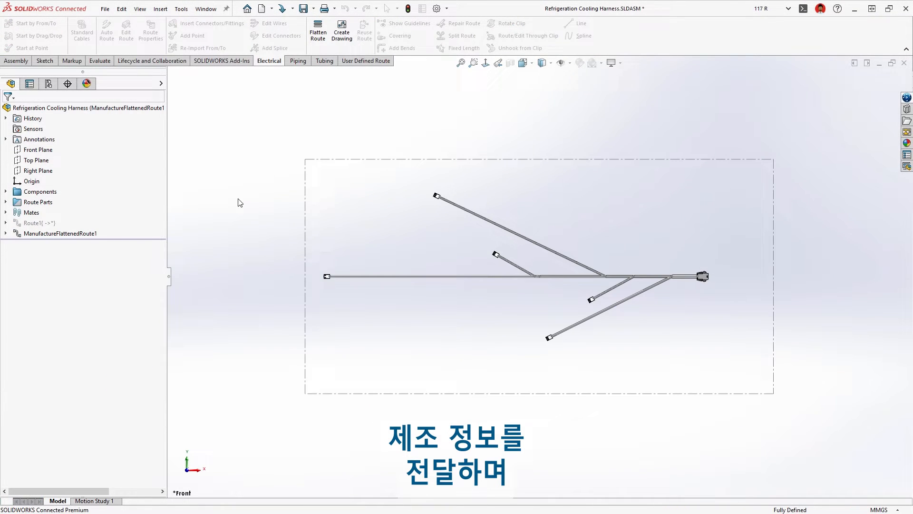
Create the flattened-harness drawing with Electrical BOM, Cut List and Connector Tables, then insert a connector-table column
left_click(341, 31)
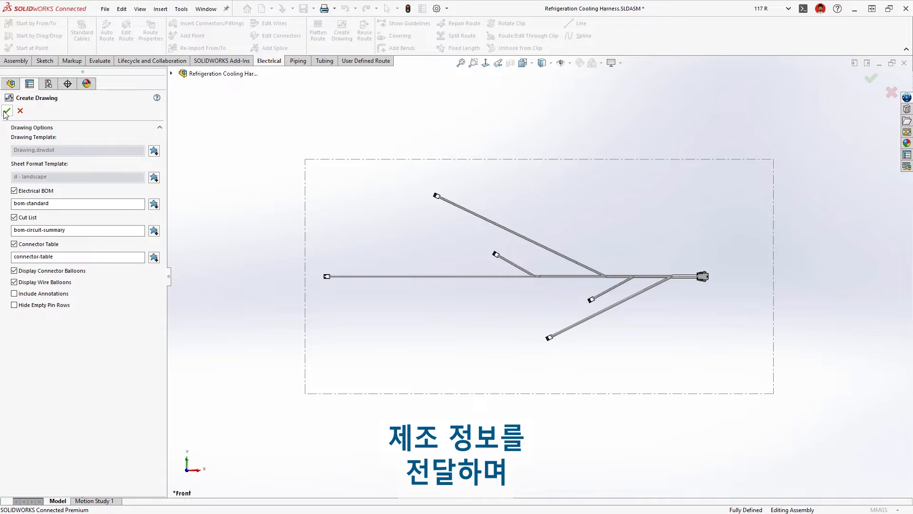
left_click(6, 112)
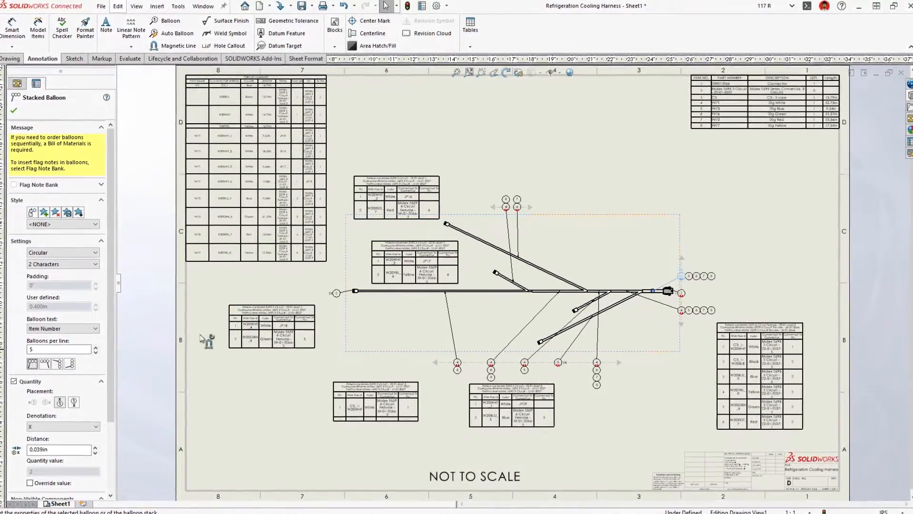
left_click(151, 45)
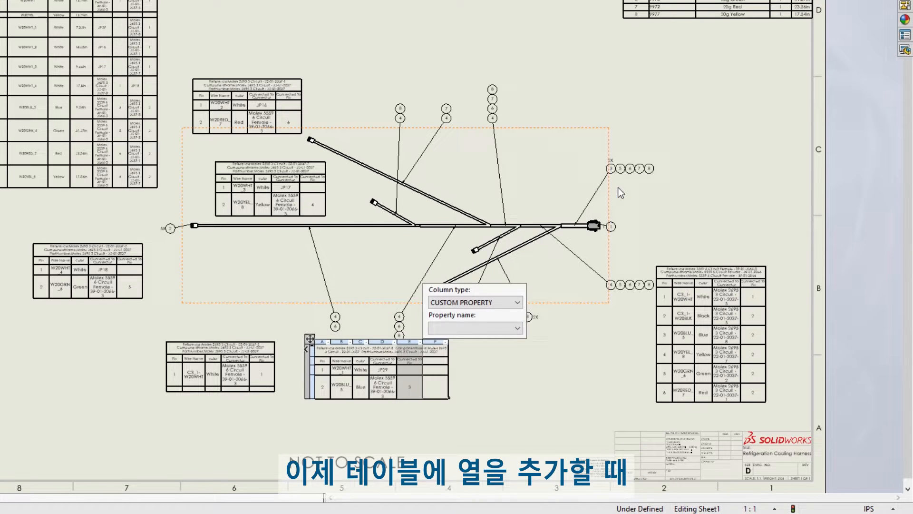
Make the new column a ROUTE PROPERTY named OD and update all connector tables
left_click(492, 302)
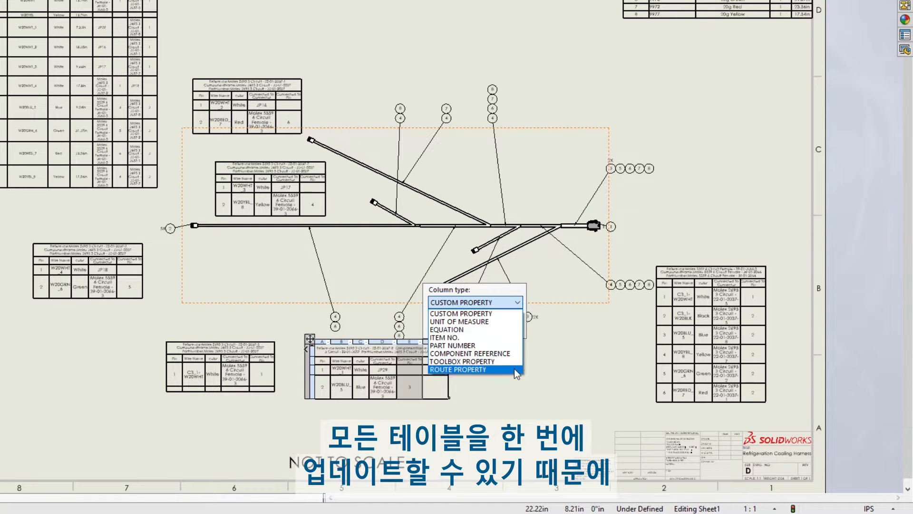
left_click(458, 370)
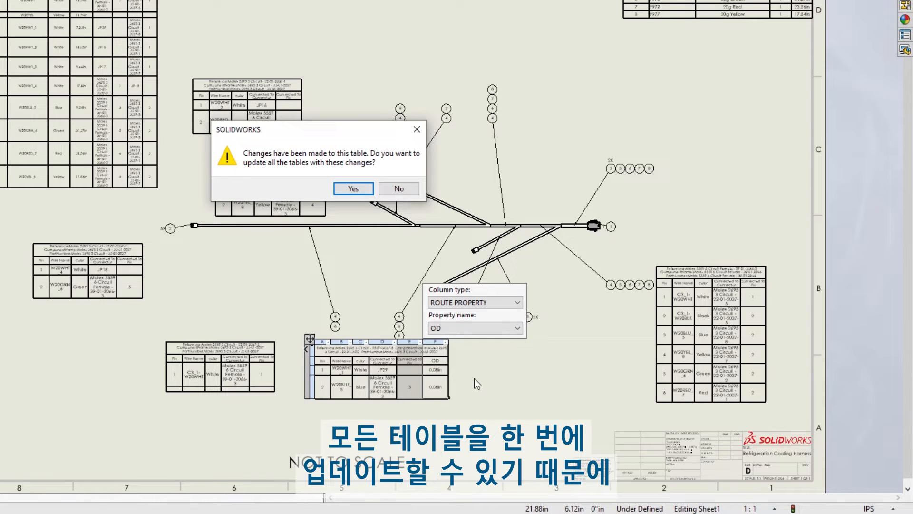
left_click(352, 189)
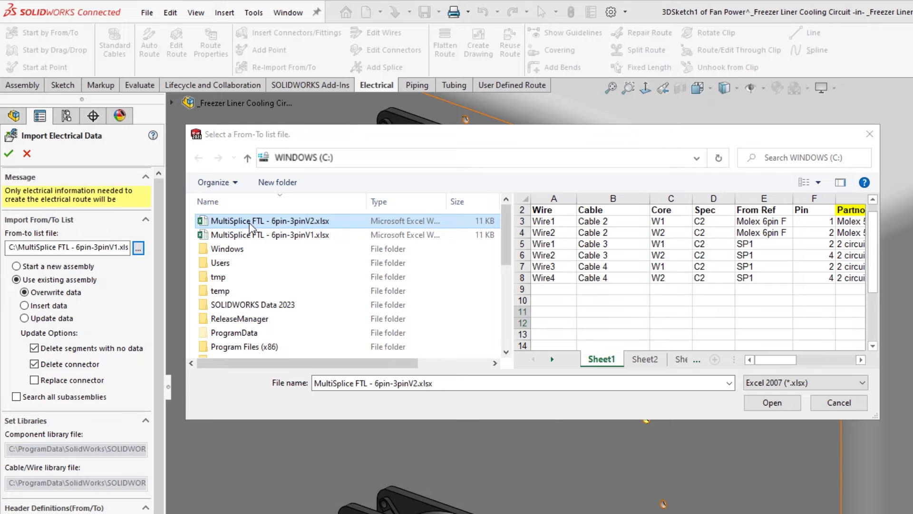
Load the V2 from-to list, insert its required components, and start routing the fan harness
left_click(771, 402)
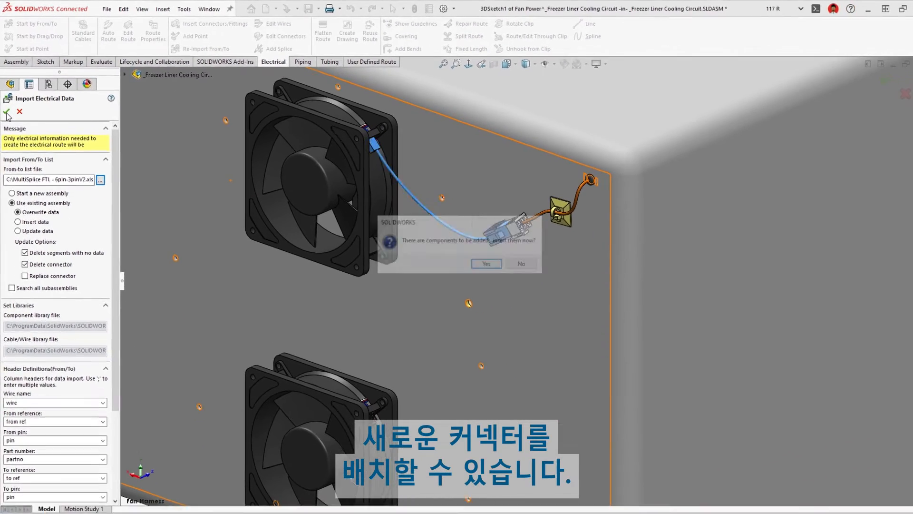
left_click(485, 263)
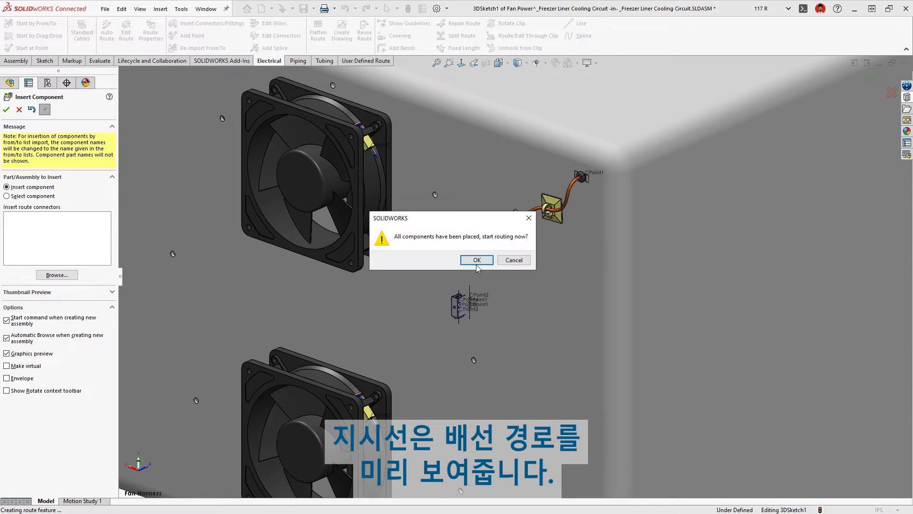
left_click(476, 259)
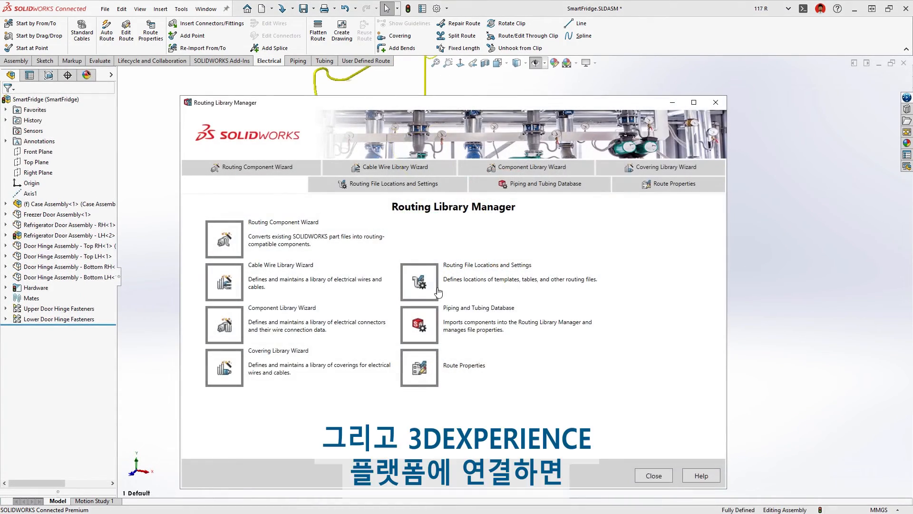
Batch-save the routing library to the Routing Library bookmark on 3DEXPERIENCE
left_click(396, 183)
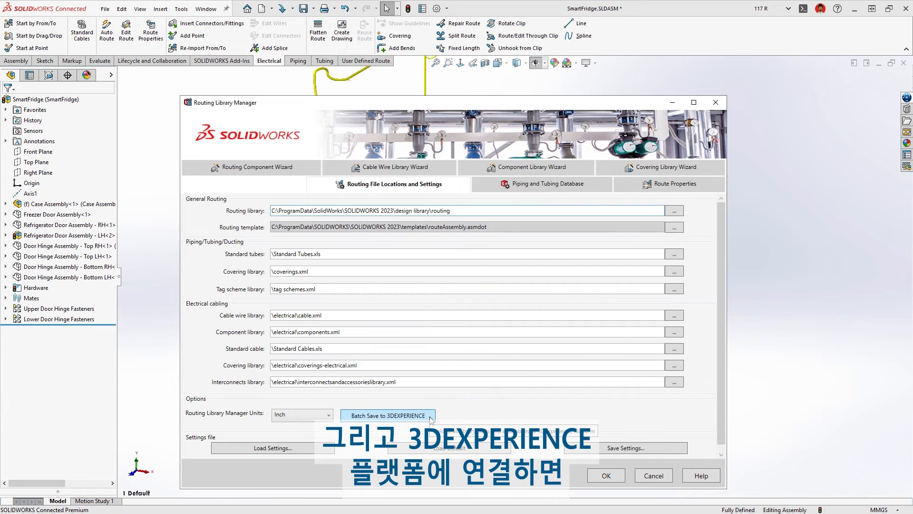
left_click(387, 416)
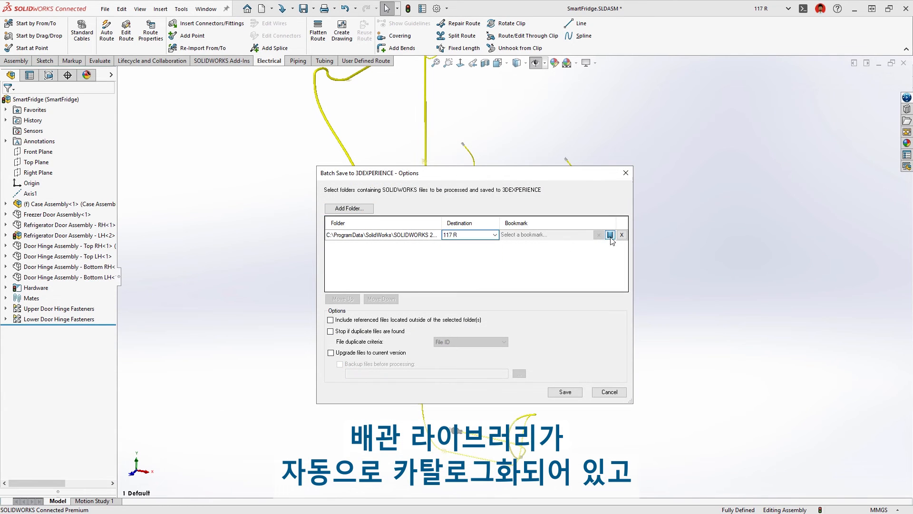
left_click(611, 234)
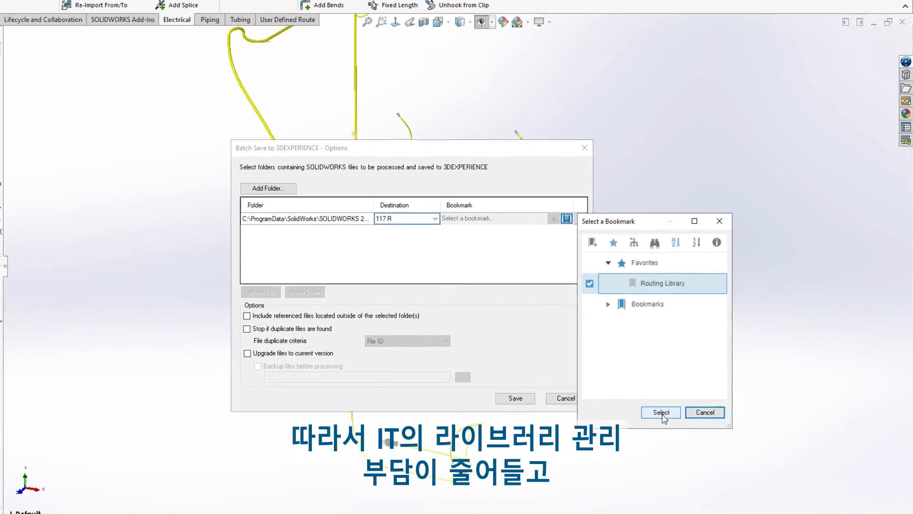
left_click(660, 412)
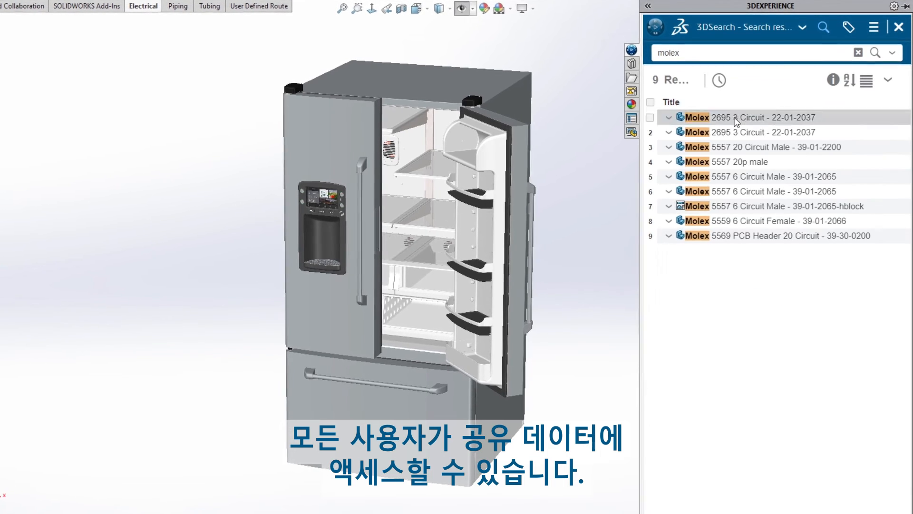
View the Molex 5557 20p male connector's details from the 3DSearch results
left_click(752, 161)
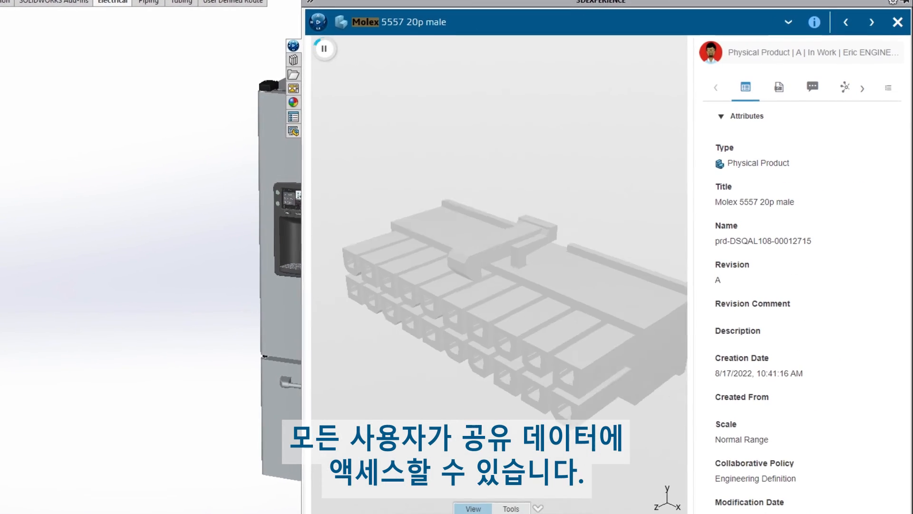